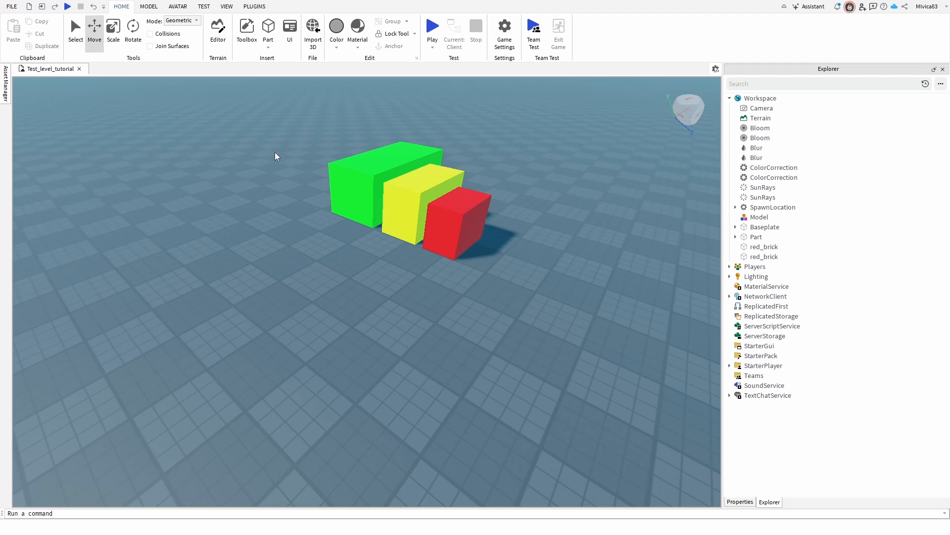
mouse_move(666, 108)
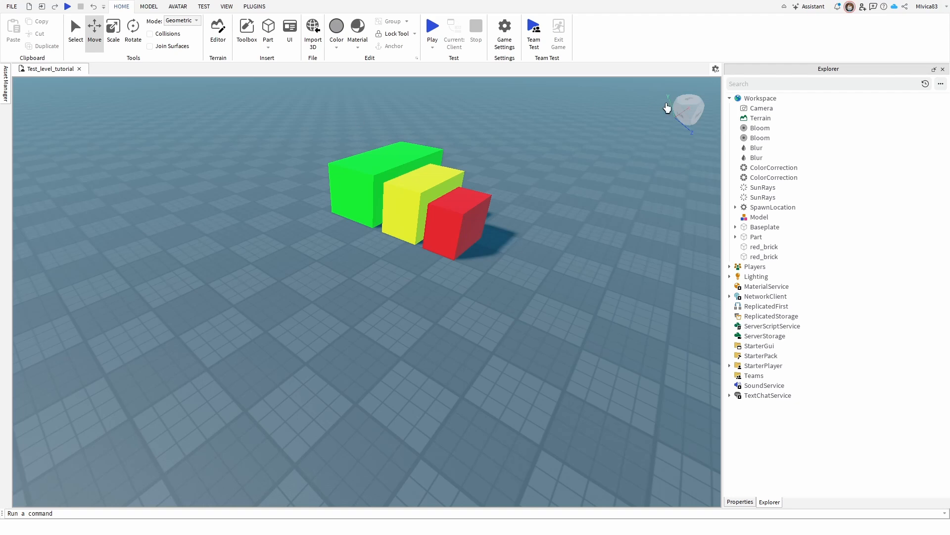
mouse_move(21, 453)
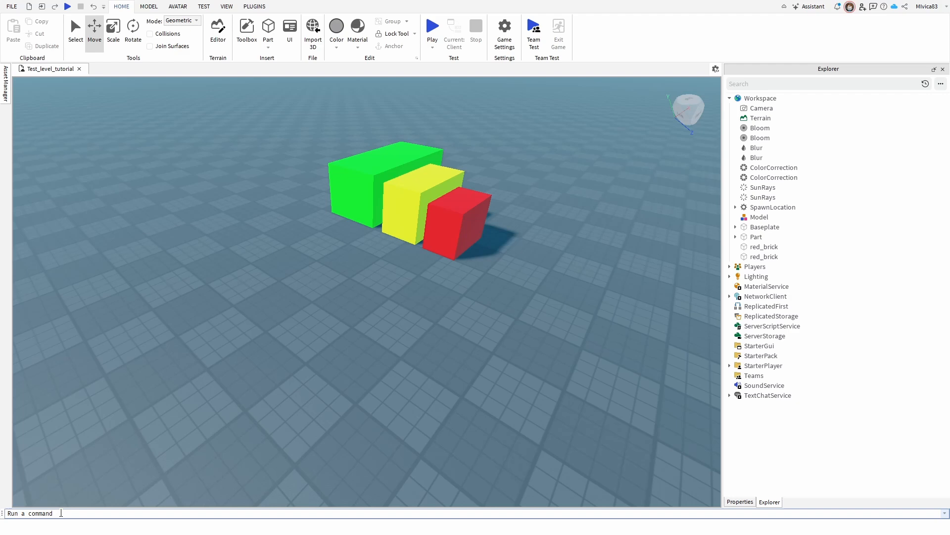
mouse_move(79, 365)
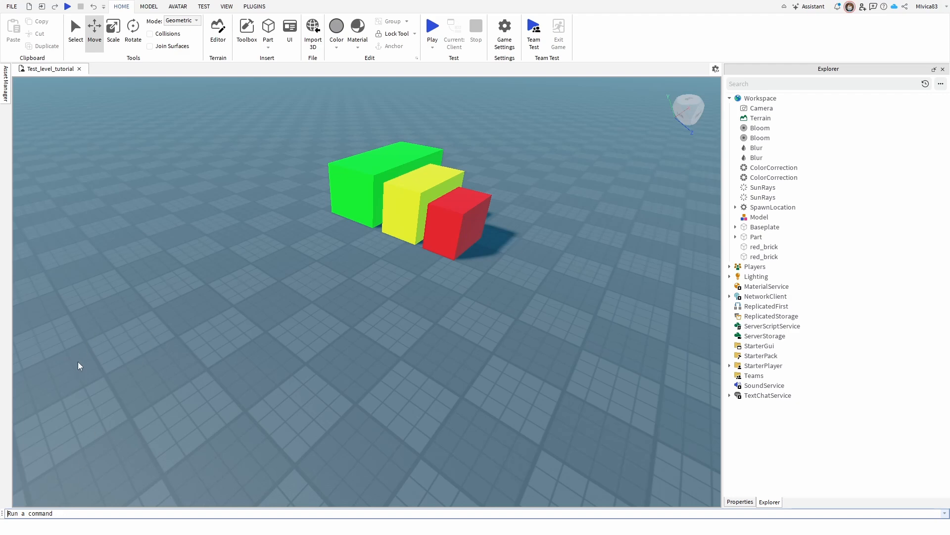
mouse_move(226, 6)
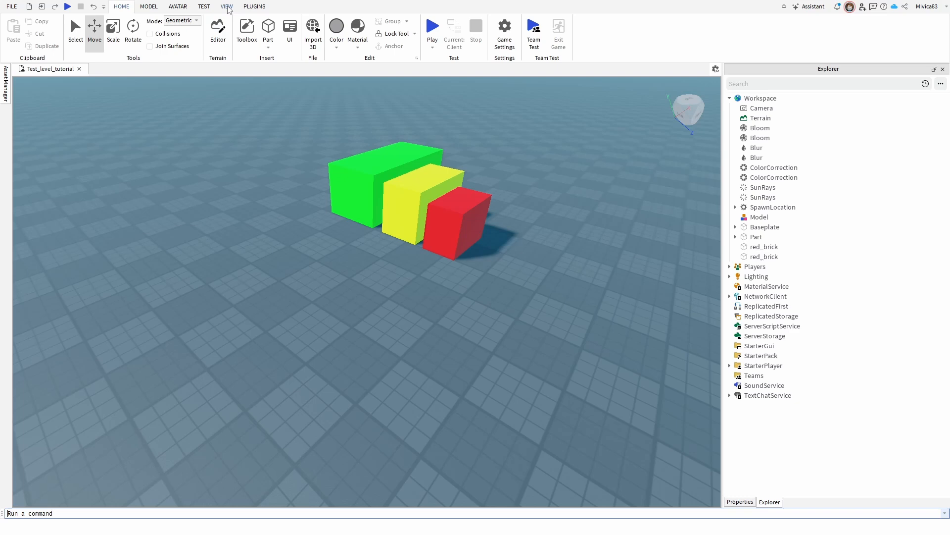
Show the Output panel from the View ribbon, docking it below the level viewport
click(225, 6)
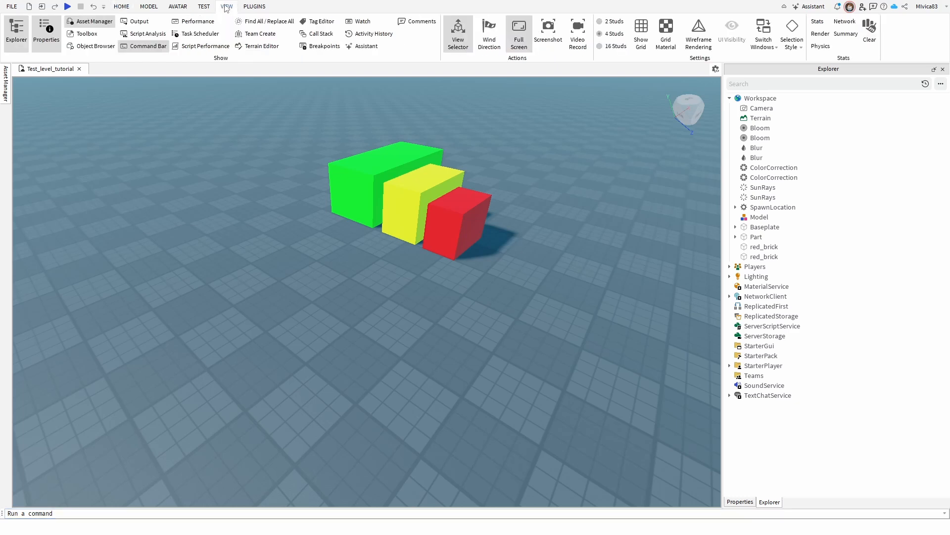
mouse_move(139, 20)
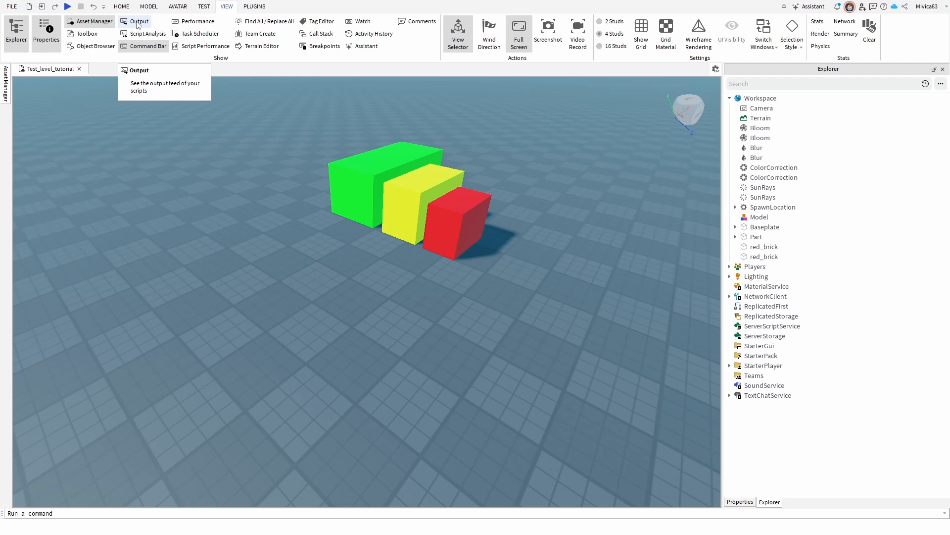
click(139, 21)
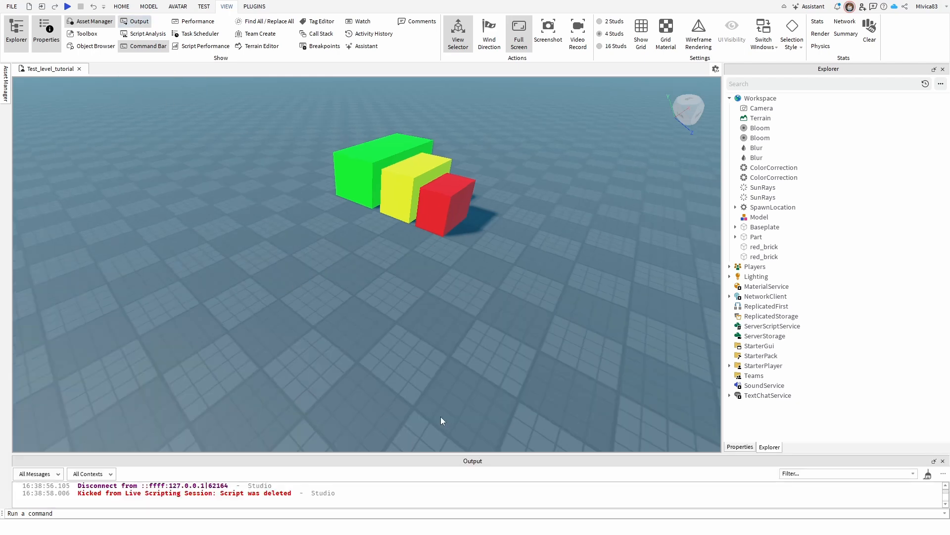
mouse_move(488, 455)
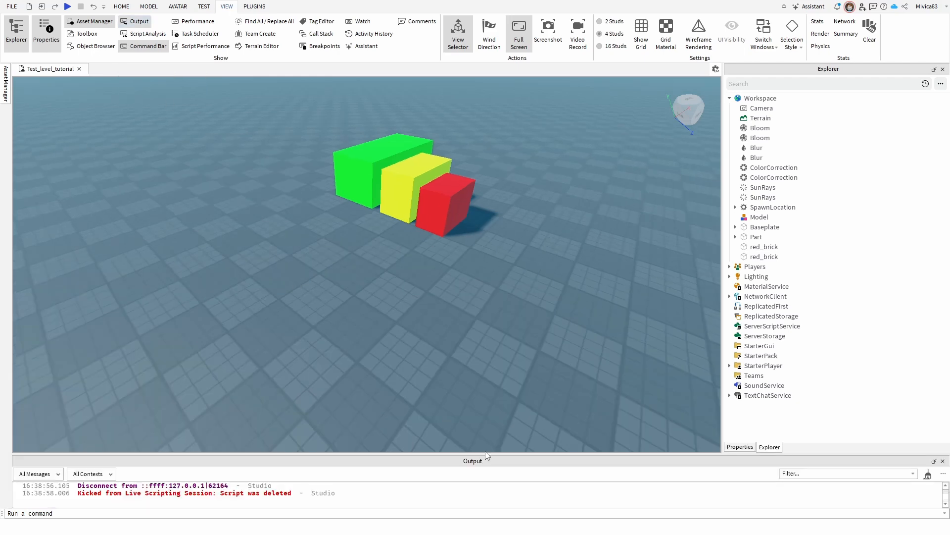
mouse_move(26, 474)
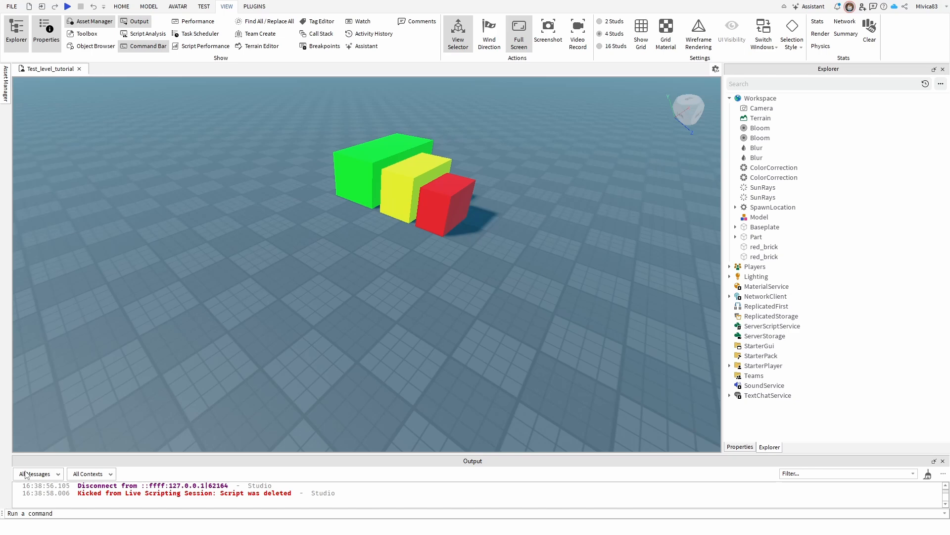
mouse_move(18, 478)
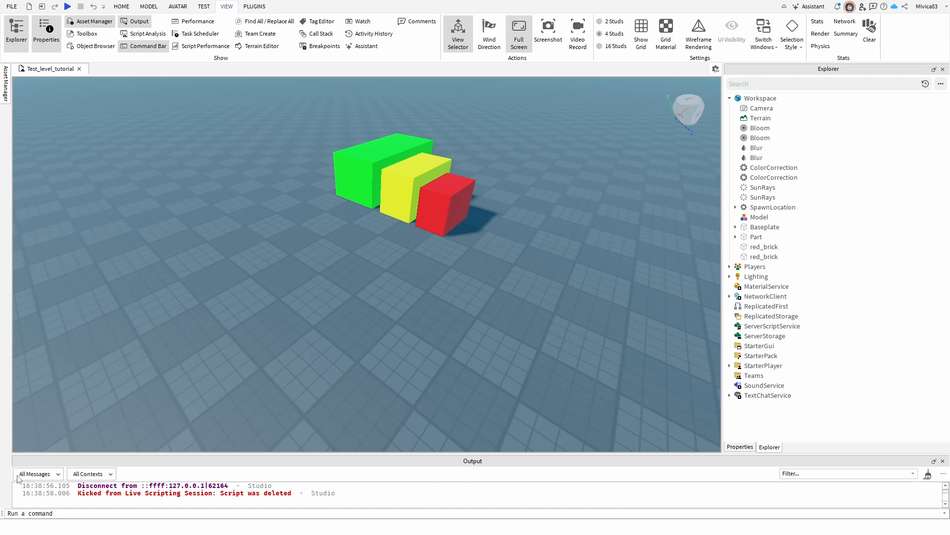
mouse_move(129, 493)
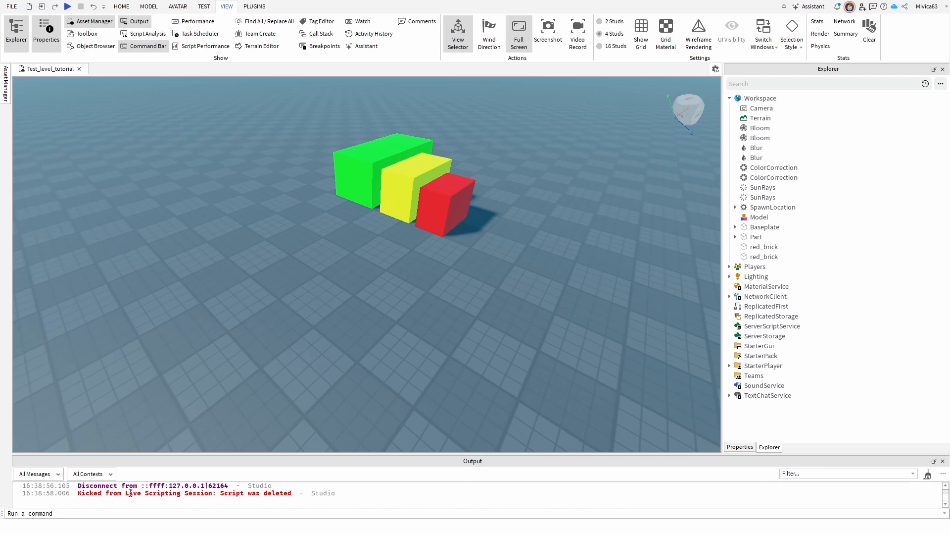
mouse_move(168, 433)
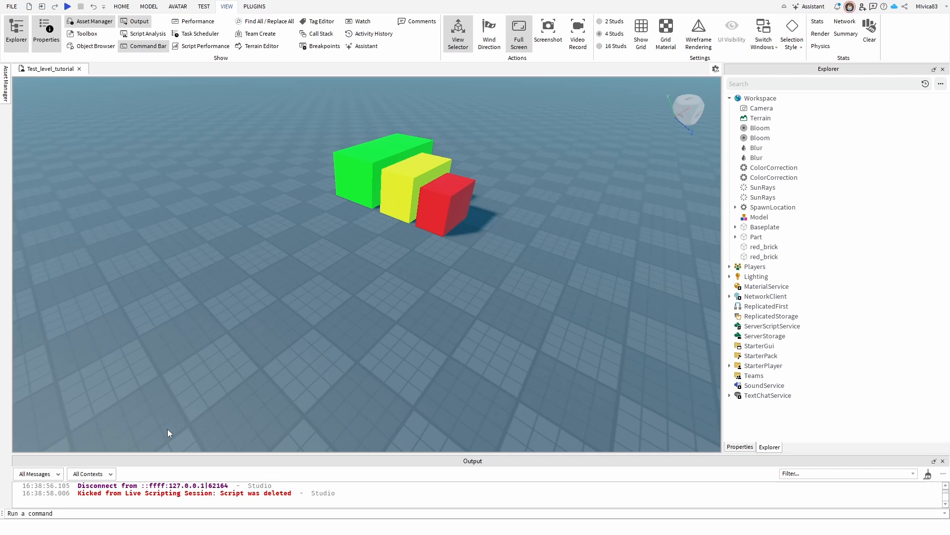
mouse_move(184, 423)
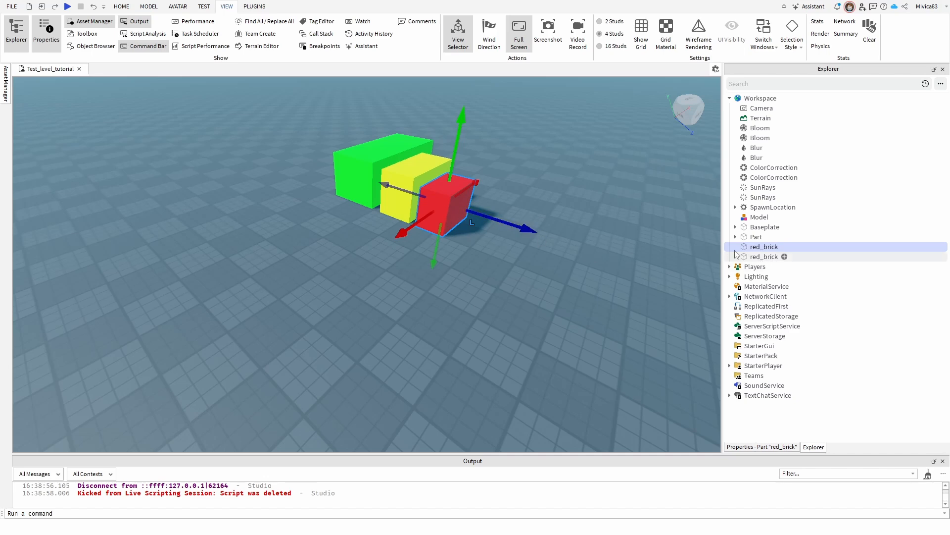
Insert a new Script into red_brick with its default print("Hello world!") line
click(784, 247)
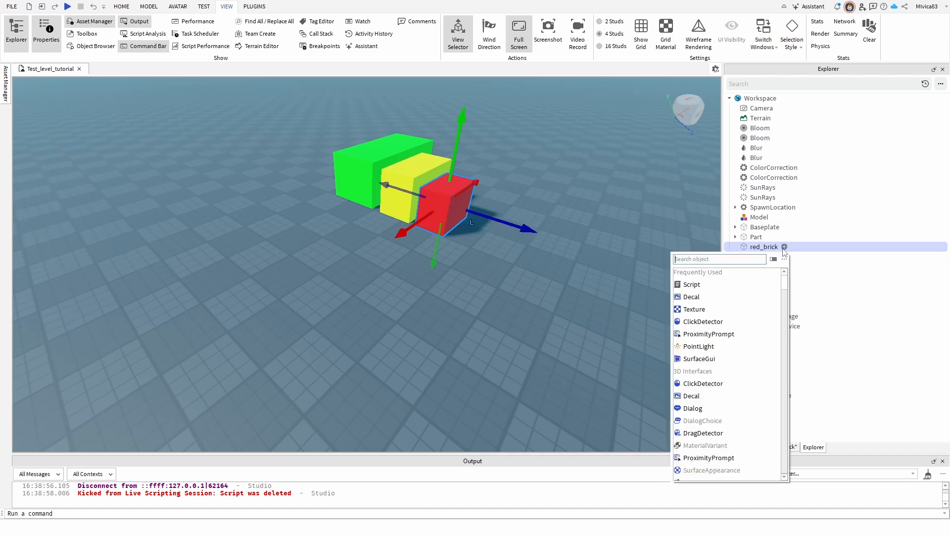
click(690, 285)
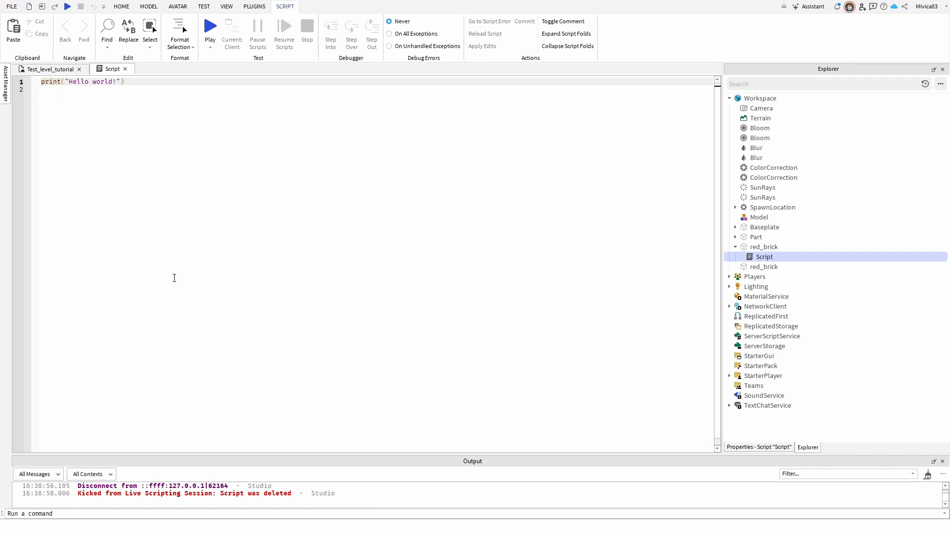
mouse_move(168, 494)
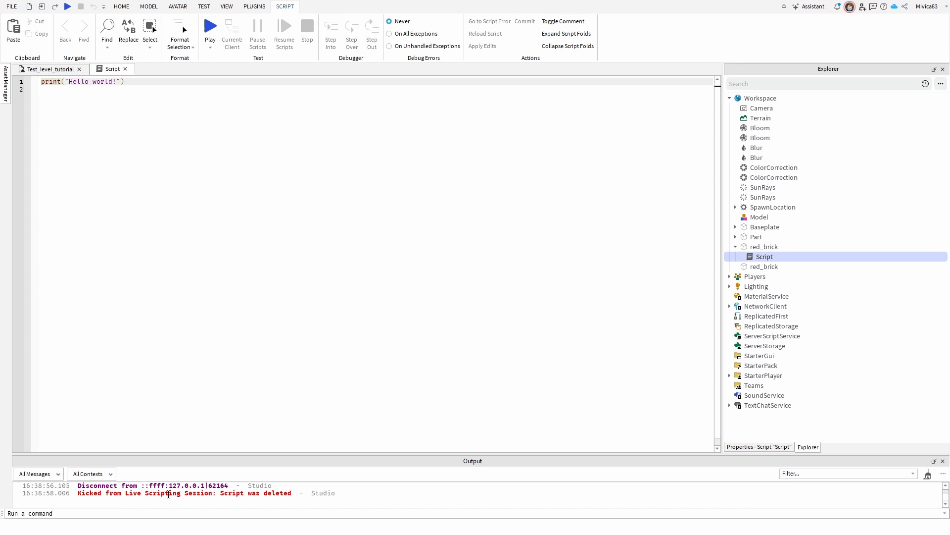
mouse_move(241, 176)
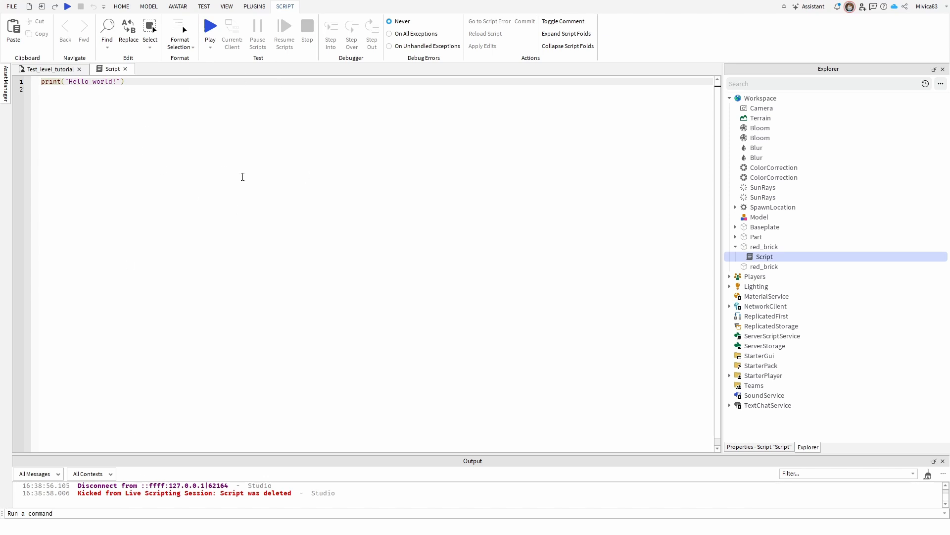
mouse_move(264, 481)
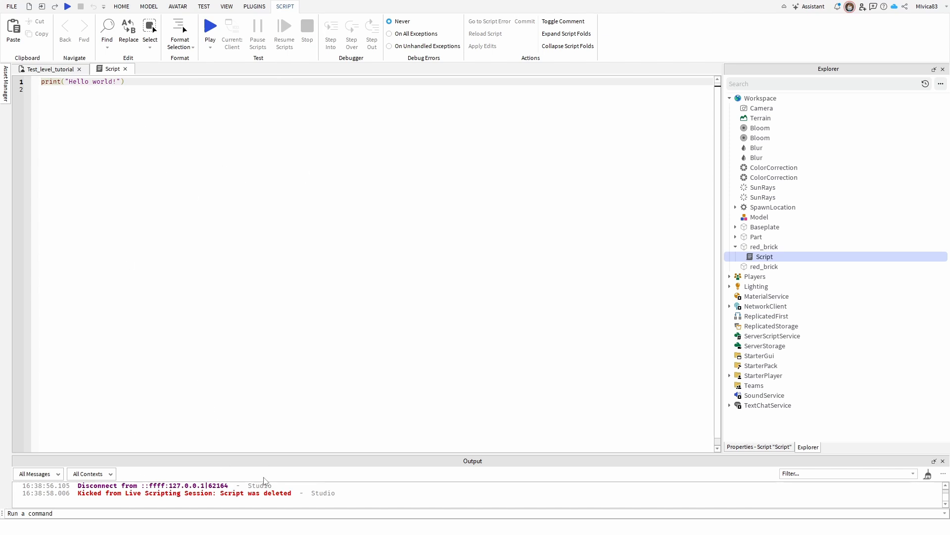
mouse_move(352, 502)
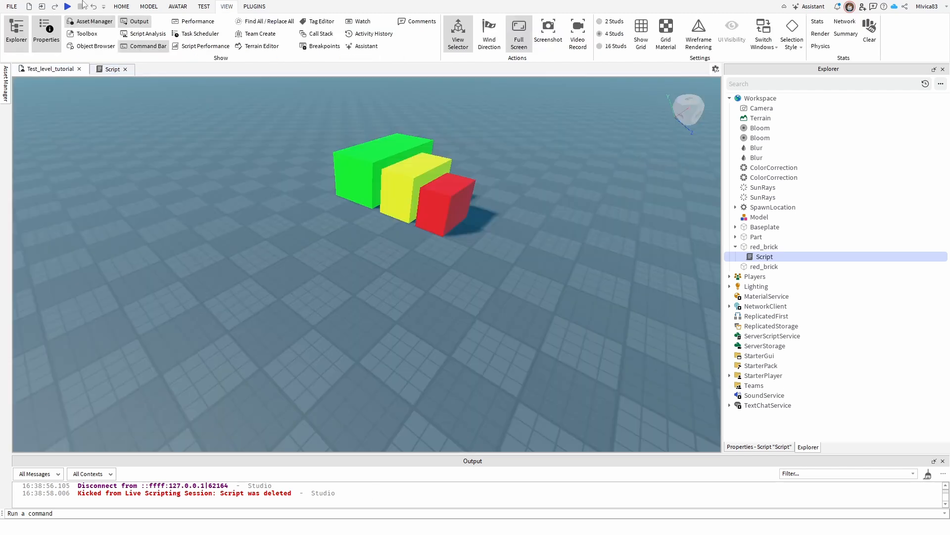
Playtest the level so Output logs Hello world!, then stop to return to edit mode
click(67, 6)
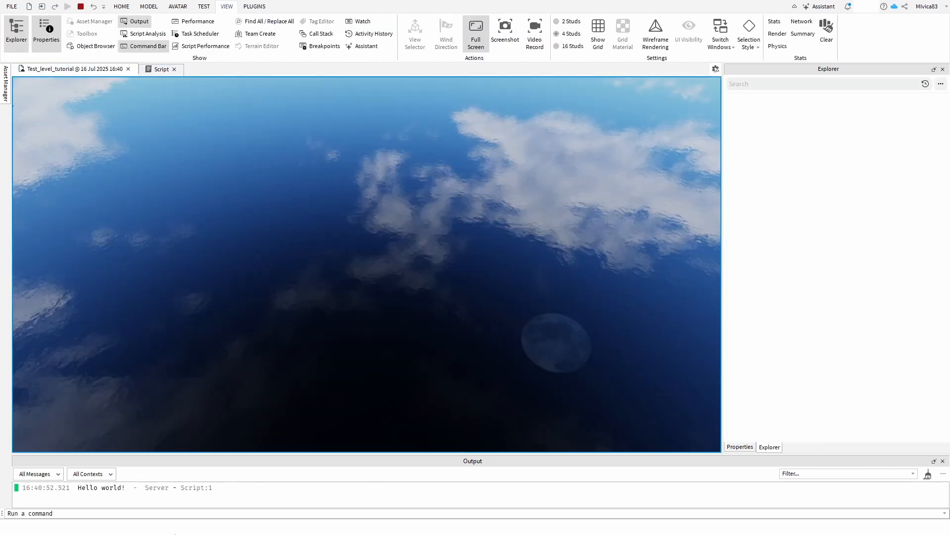
click(68, 7)
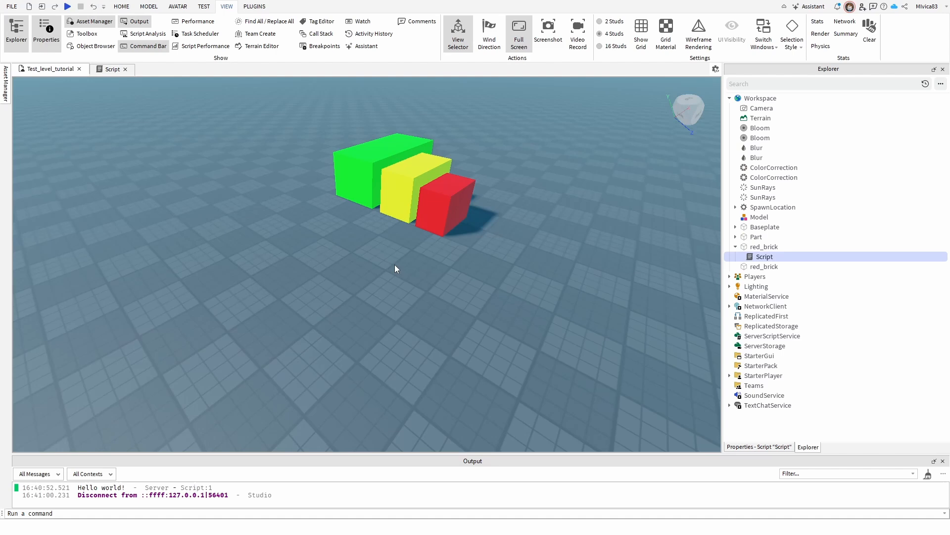
mouse_move(520, 273)
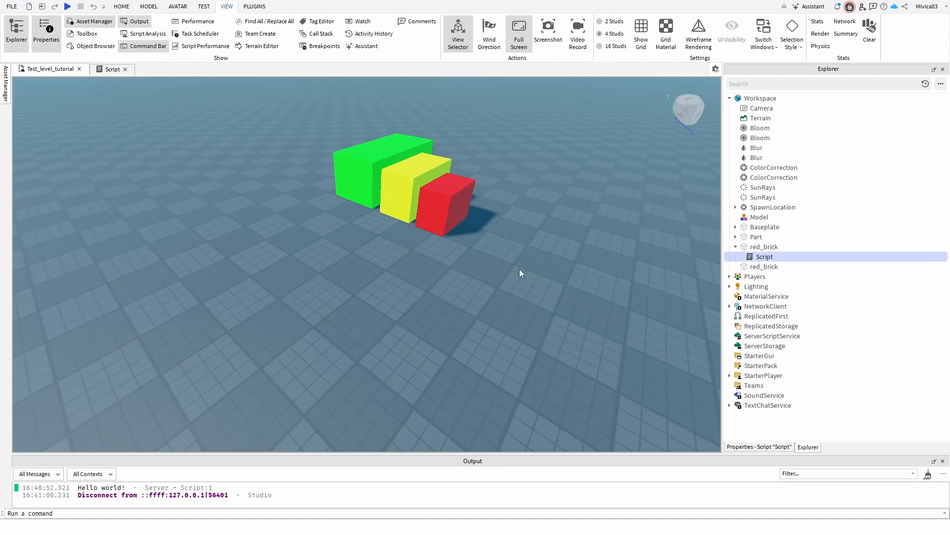
mouse_move(742, 265)
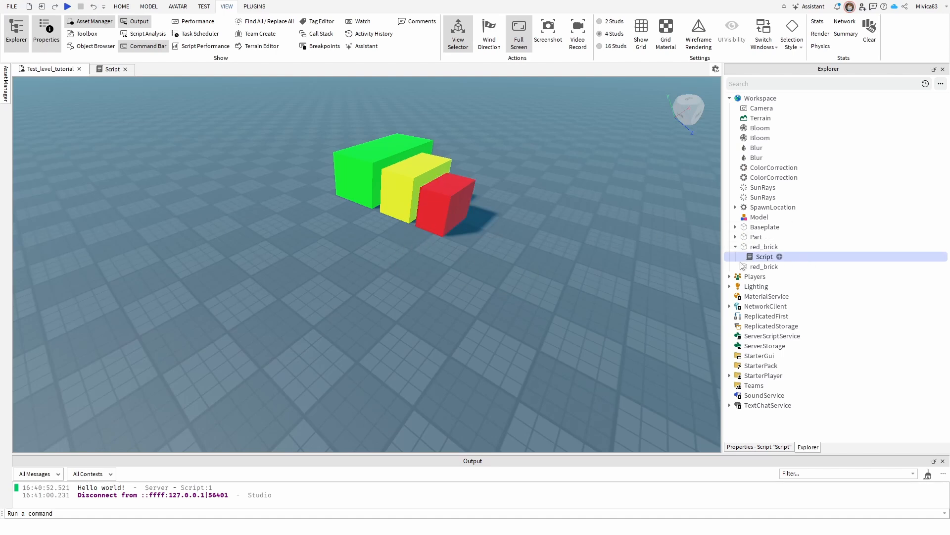
mouse_move(757, 262)
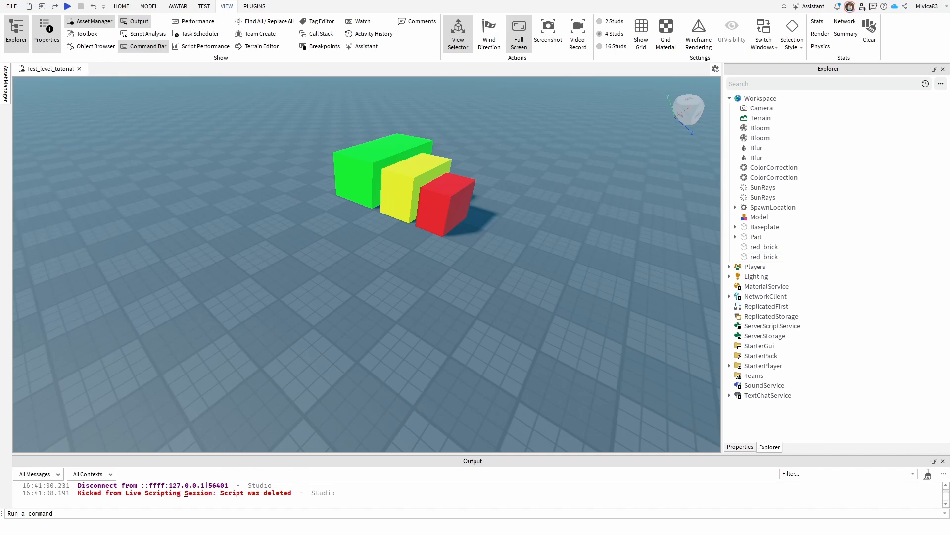
mouse_move(417, 469)
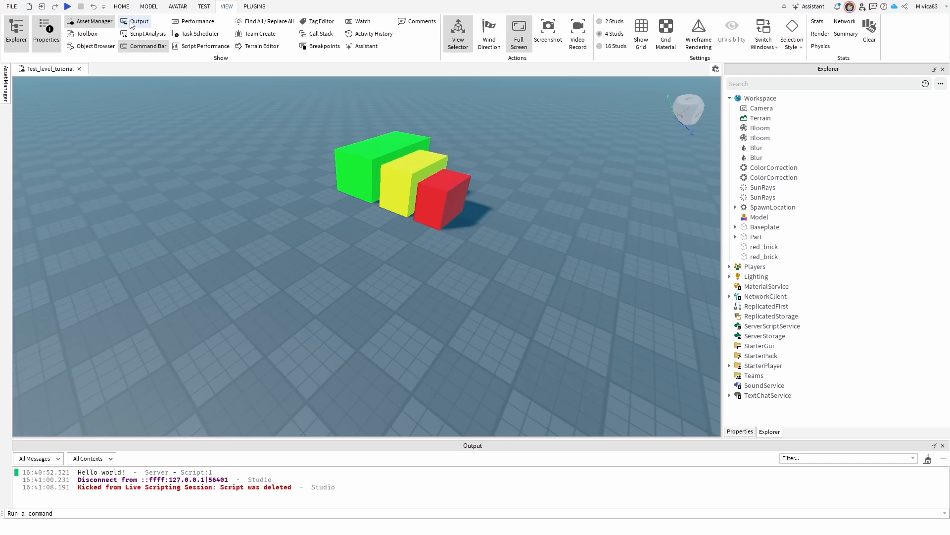
mouse_move(260, 301)
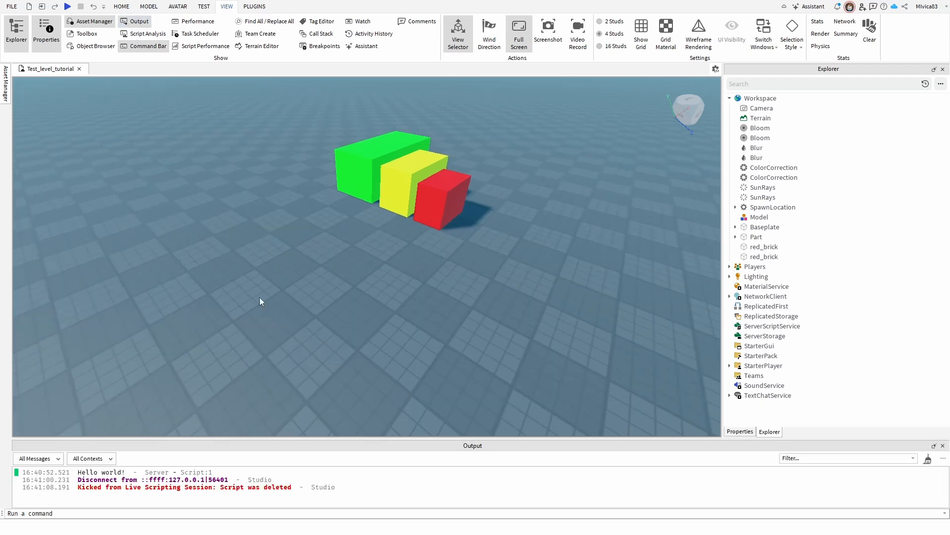
mouse_move(243, 311)
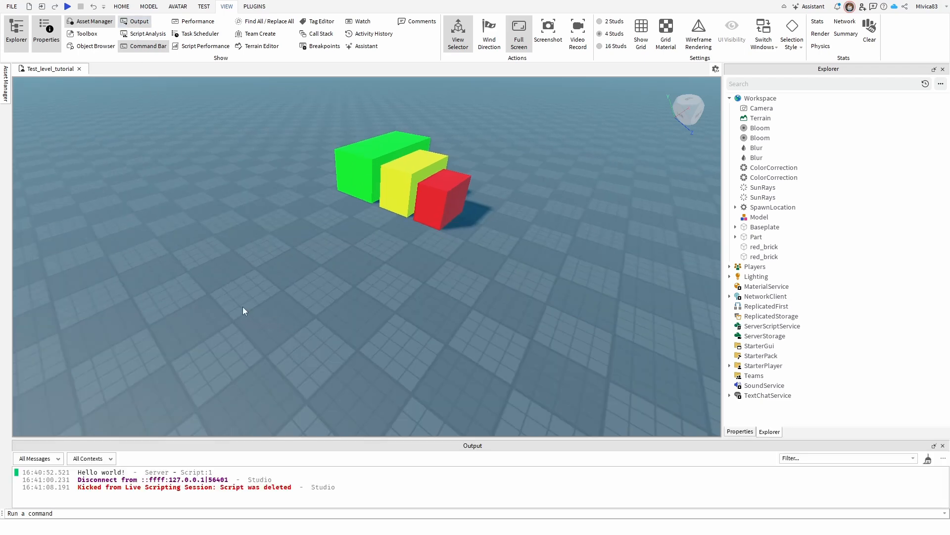